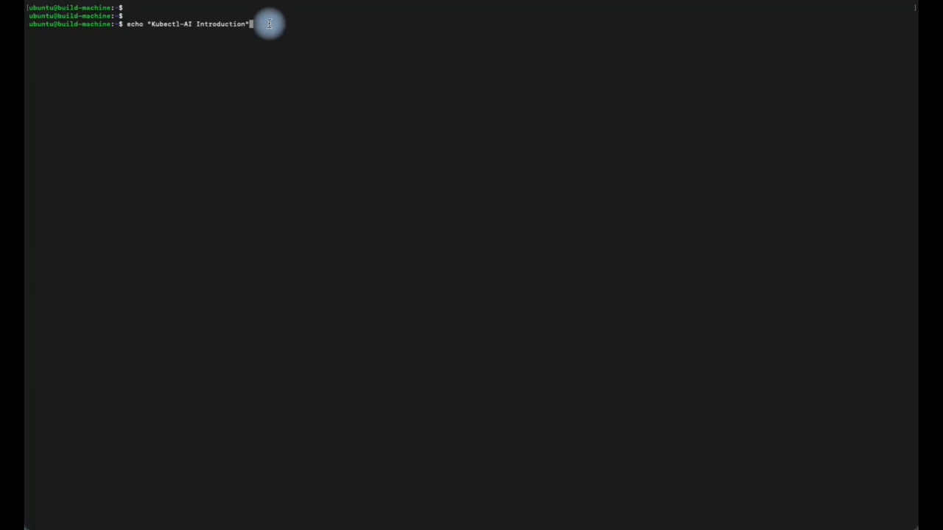
{"action": "mouse_move", "coordinate": [270, 27]}
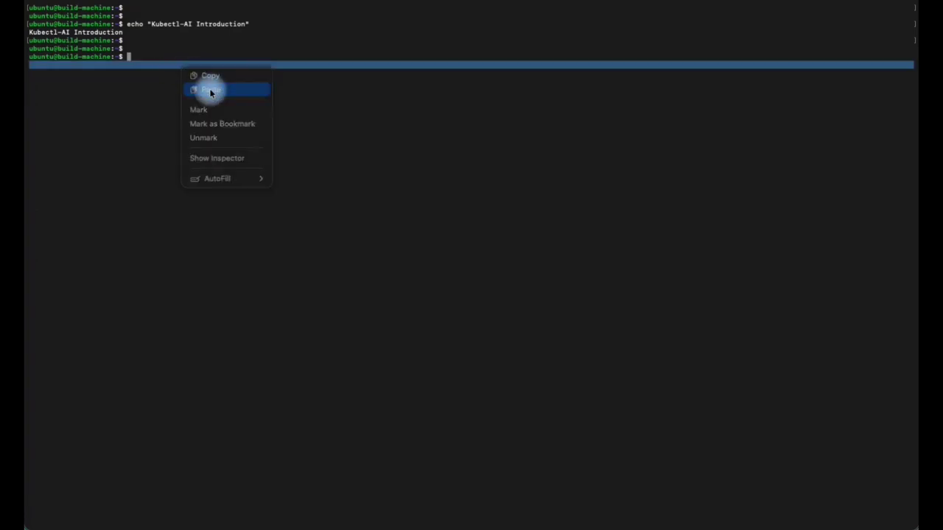
Step: Paste the kubectl-ai curl install.sh | bash command at the terminal prompt
{"action": "left_click", "coordinate": [210, 89]}
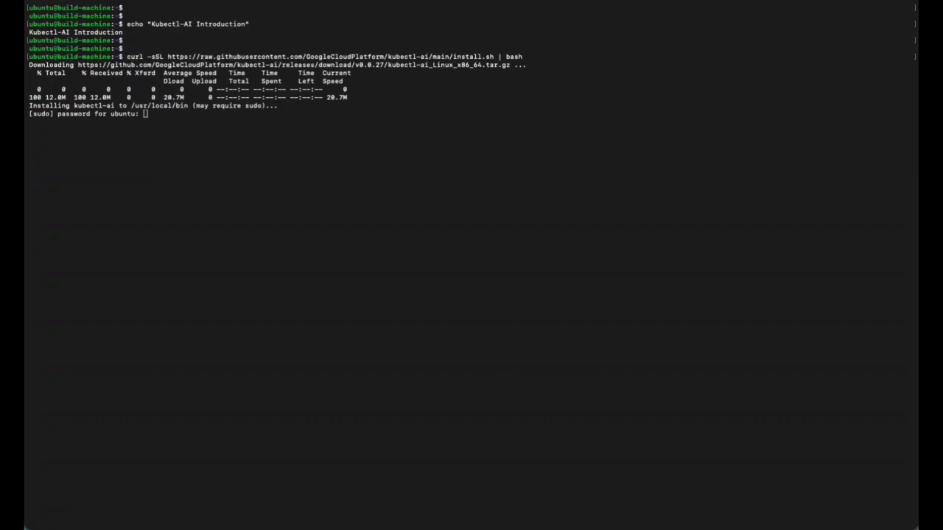
{"action": "mouse_move", "coordinate": [206, 142]}
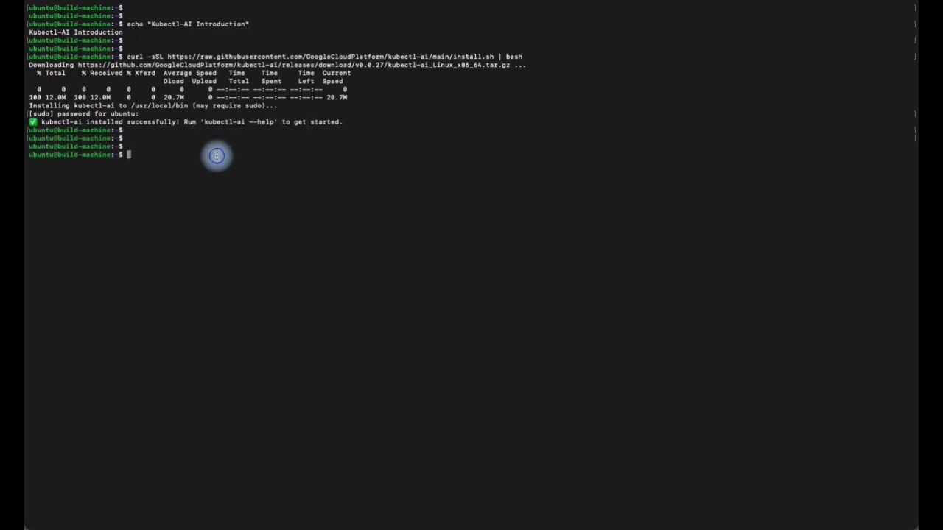
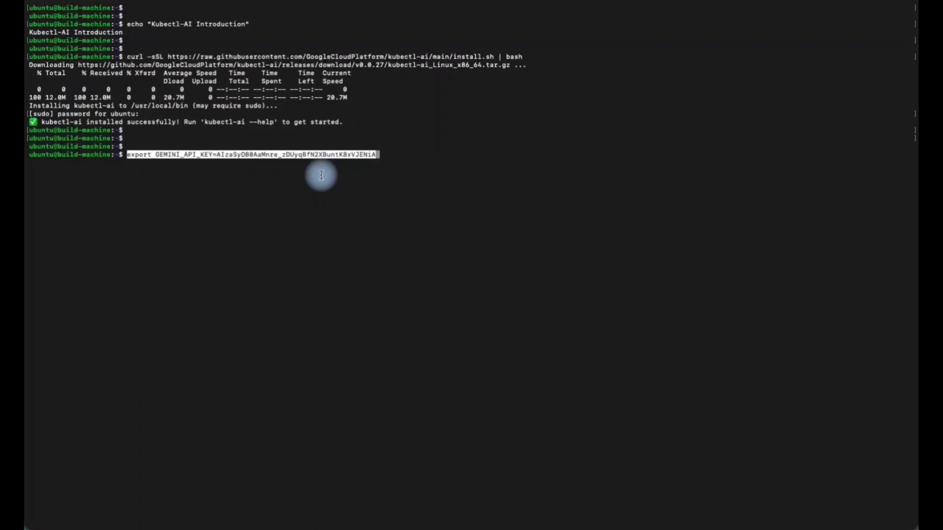
Step: Export GEMINI_API_KEY set to the Gemini API key
{"action": "mouse_move", "coordinate": [388, 155]}
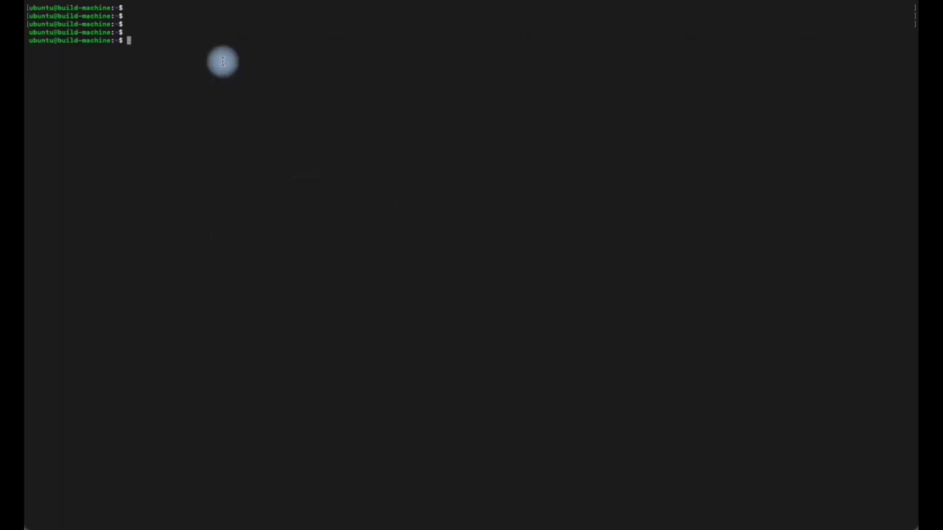
{"action": "mouse_move", "coordinate": [425, 86]}
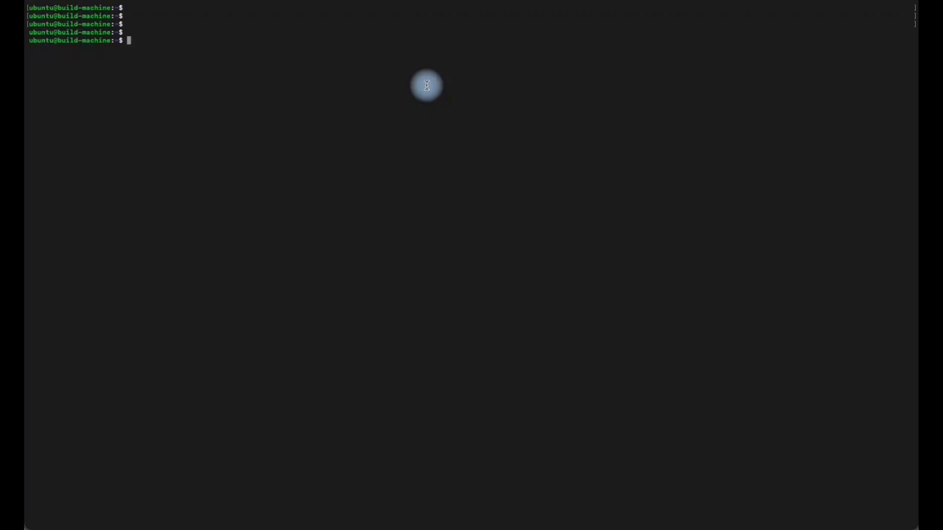
Step: Launch kubectl-ai on gemini-2.0-flash and request a 3-replica nginx:latest deployment named nginx
{"action": "type", "text": "kubectl-ai --model gemini-2.0-flash"}
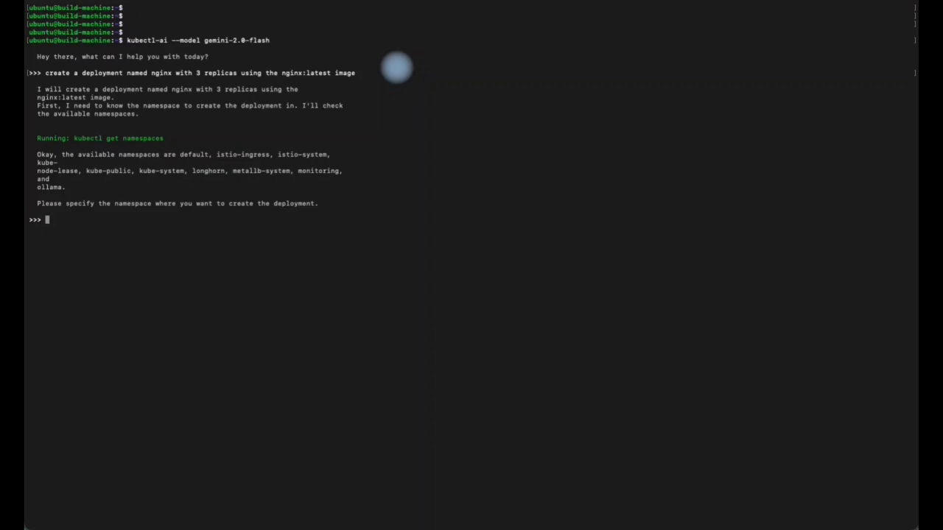
{"action": "type", "text": "create a deployment named nginx with 3 replicas using the nginx:latest image"}
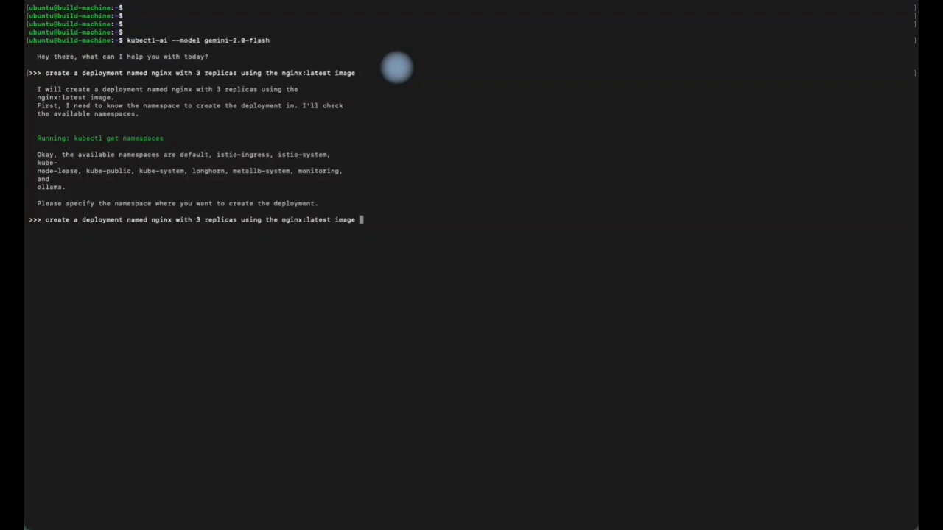
Step: Specify the ollama namespace and approve creating the 3-replica nginx deployment
{"action": "type", "text": "within namespace"}
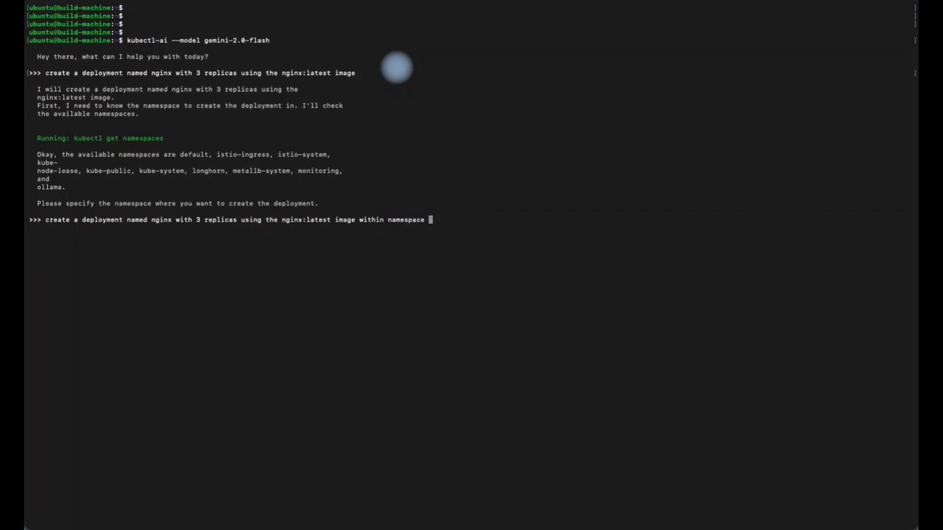
{"action": "type", "text": "ollama"}
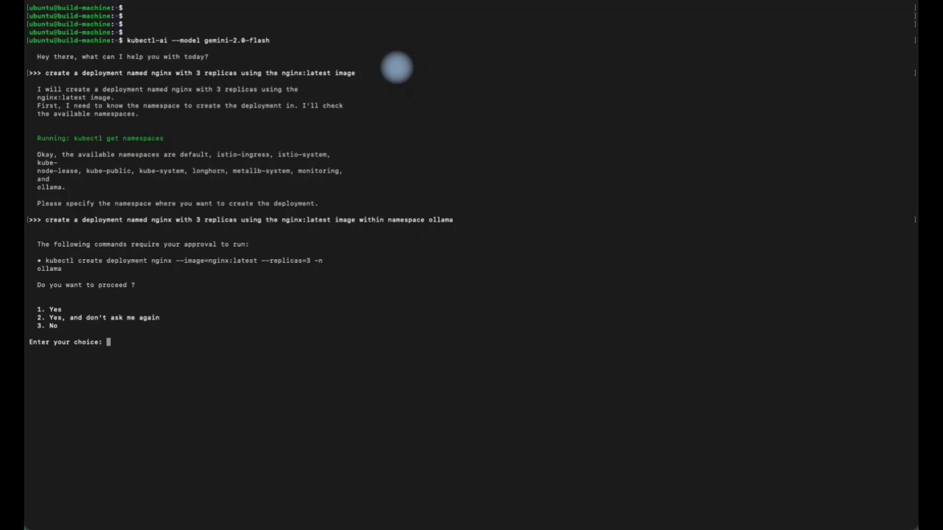
{"action": "type", "text": "1"}
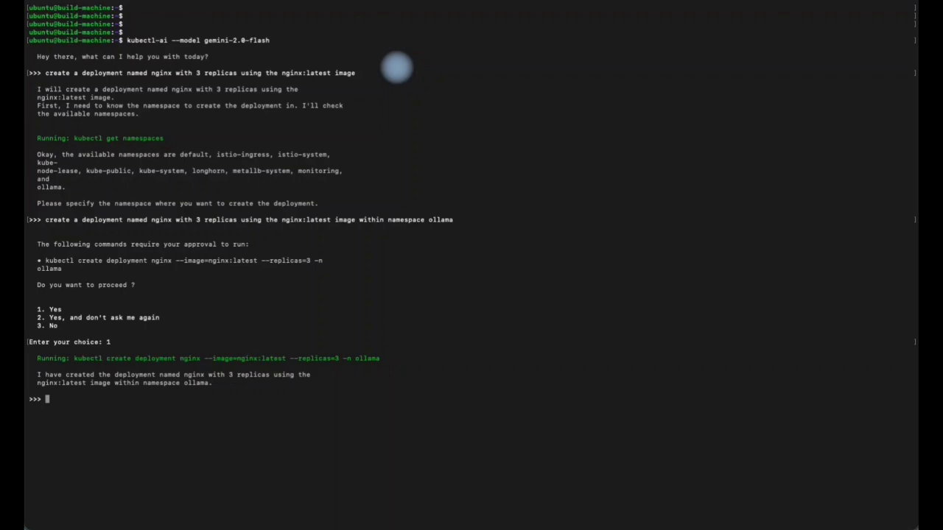
{"action": "type", "text": "list all pods in"}
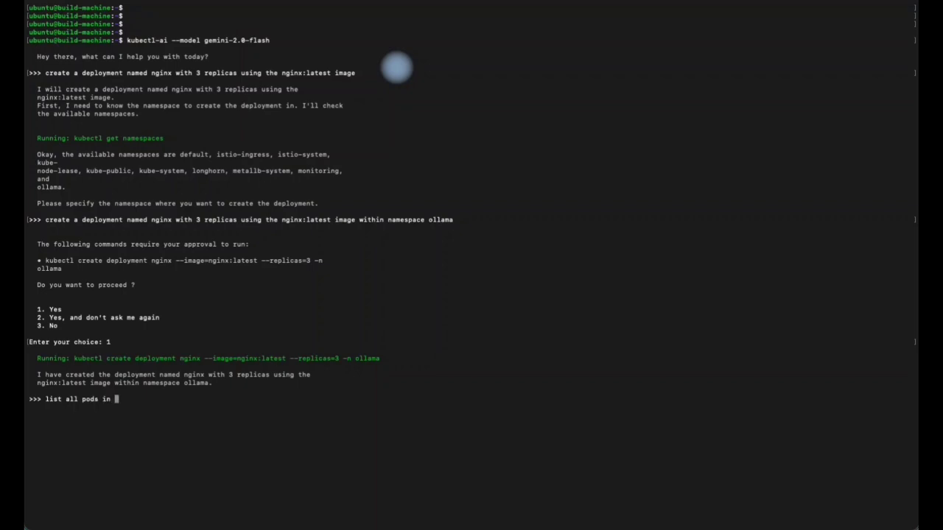
Step: List all pods in the ollama namespace and highlight the returned pod names
{"action": "type", "text": "the"}
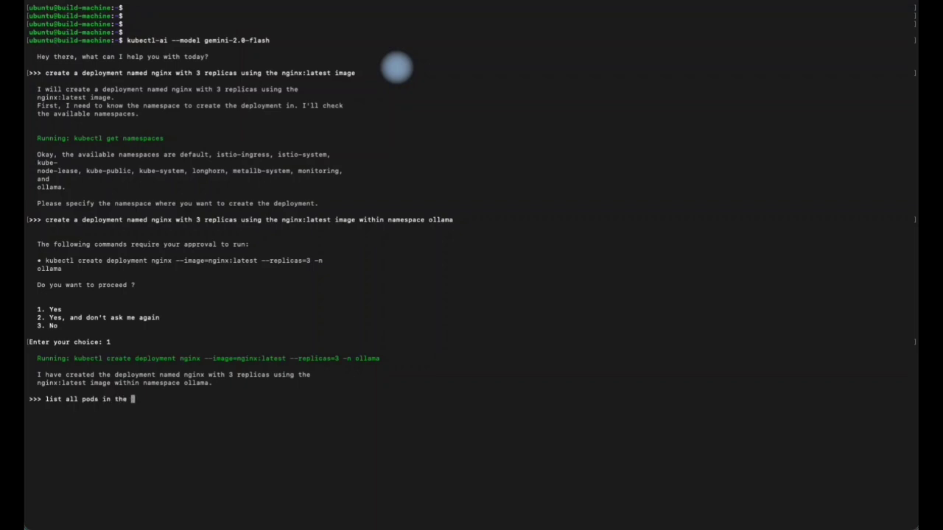
{"action": "type", "text": "ollama namespace"}
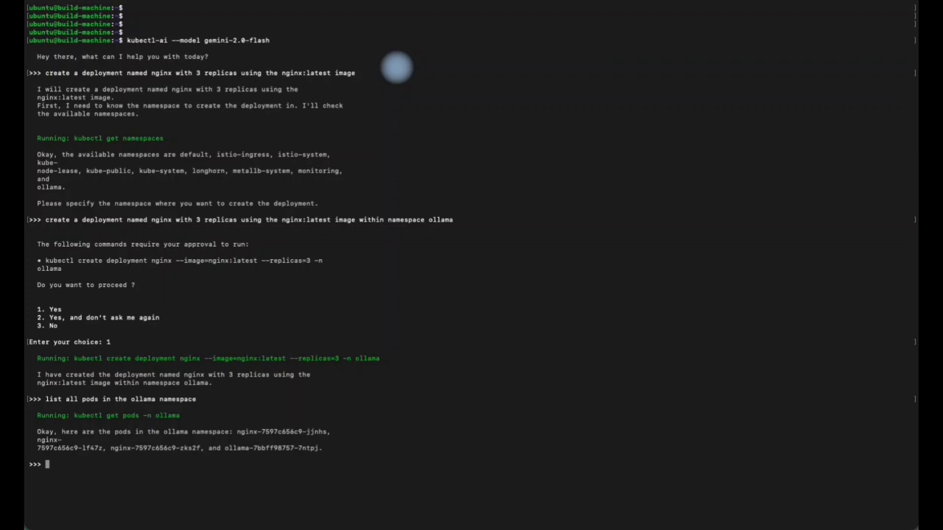
{"action": "mouse_move", "coordinate": [237, 434]}
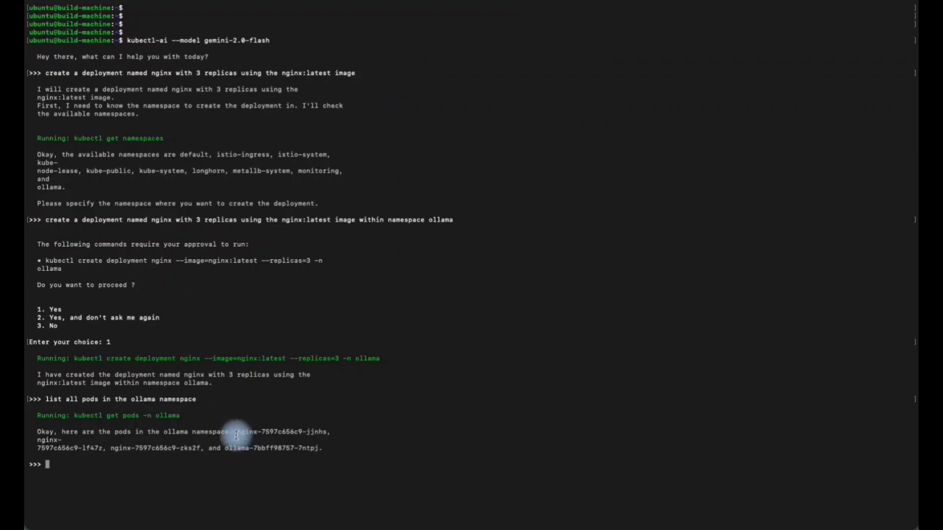
{"action": "left_click_drag", "start_coordinate": [236, 432], "coordinate": [328, 438]}
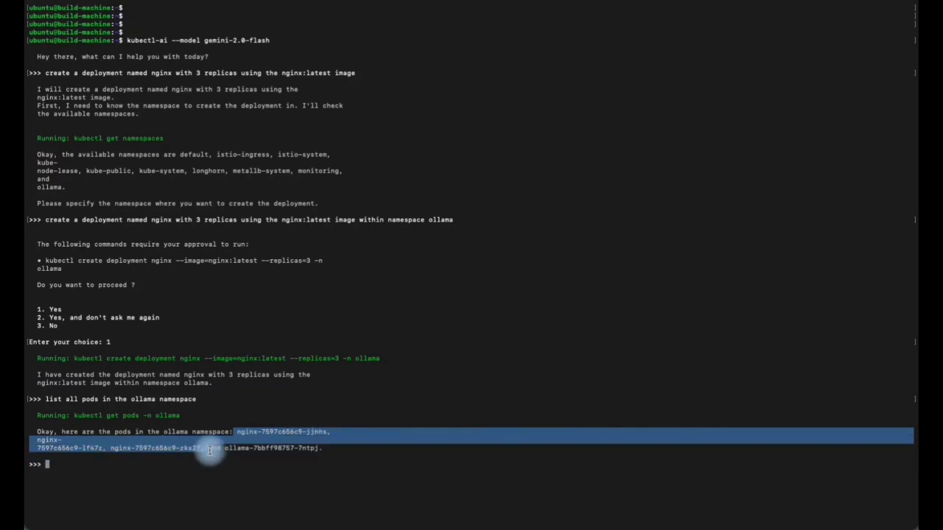
{"action": "left_click_drag", "start_coordinate": [213, 448], "coordinate": [320, 448]}
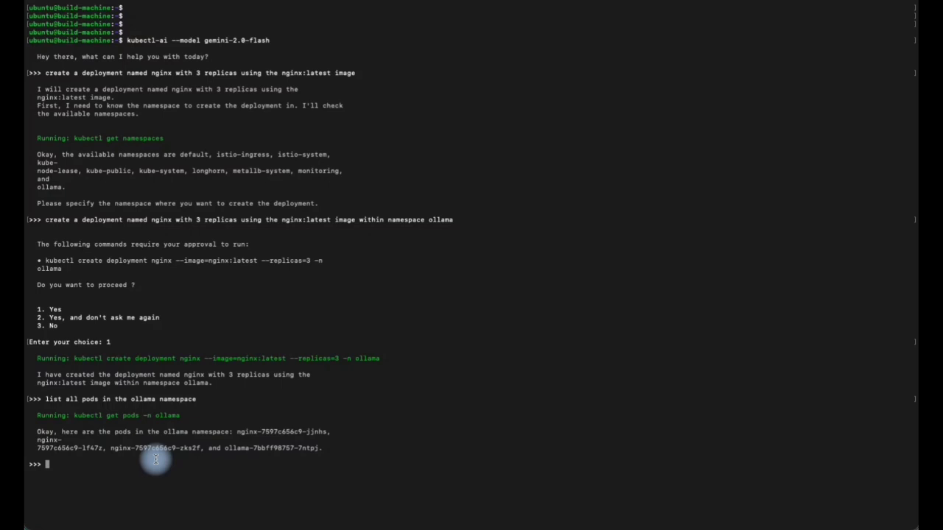
{"action": "mouse_move", "coordinate": [37, 461]}
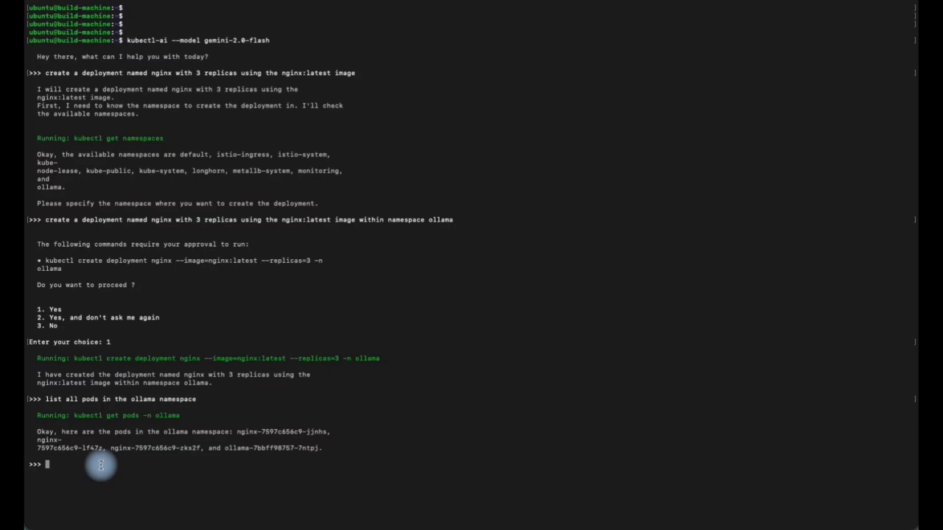
Step: Ask kubectl-ai to expose the nginx deployment, answer LoadBalancer, and approve with 1
{"action": "type", "text": "now"}
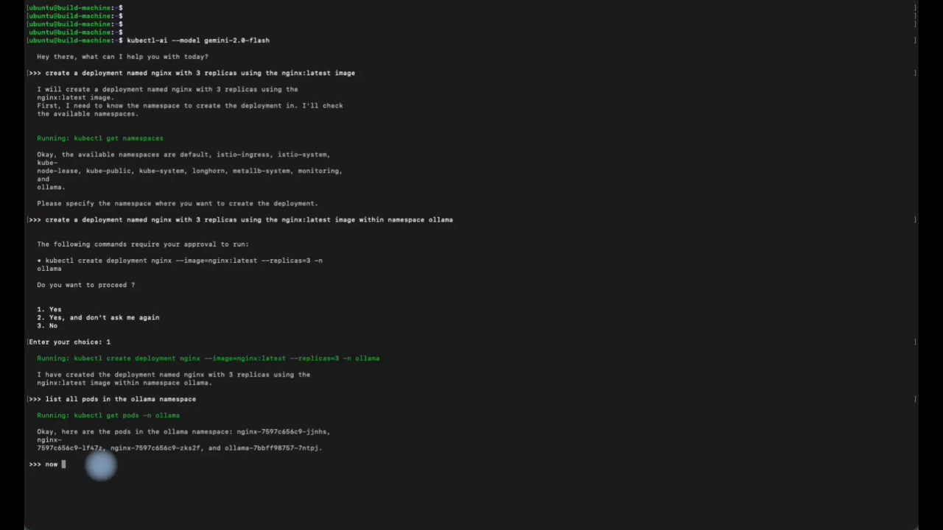
{"action": "type", "text": "expose"}
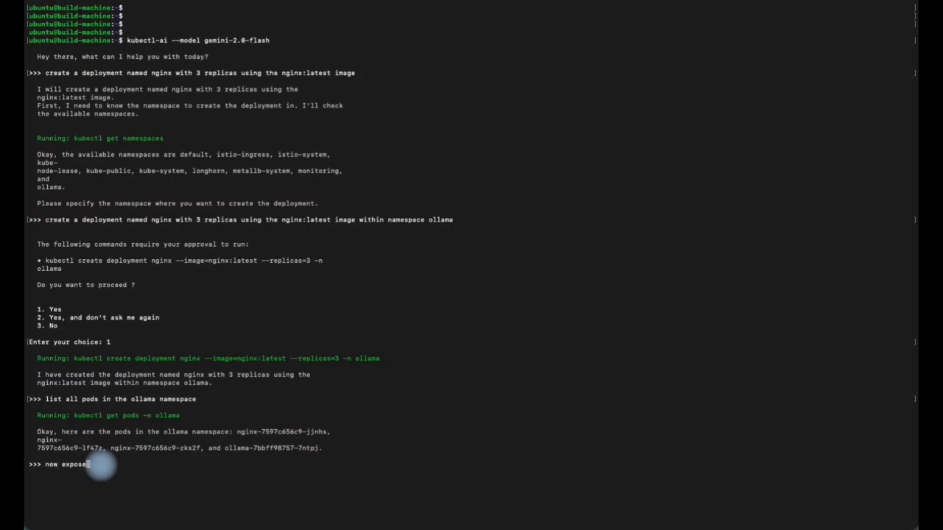
{"action": "type", "text": "the deployment n"}
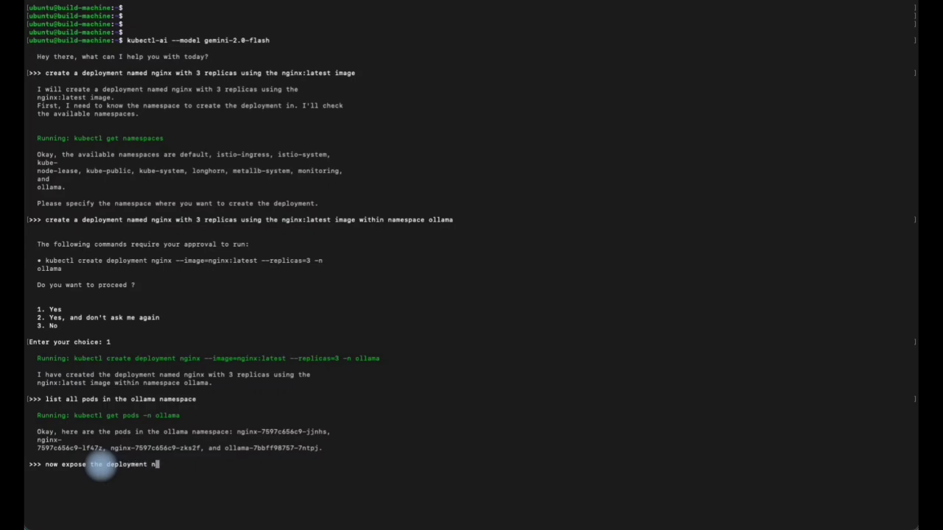
{"action": "type", "text": "ginx"}
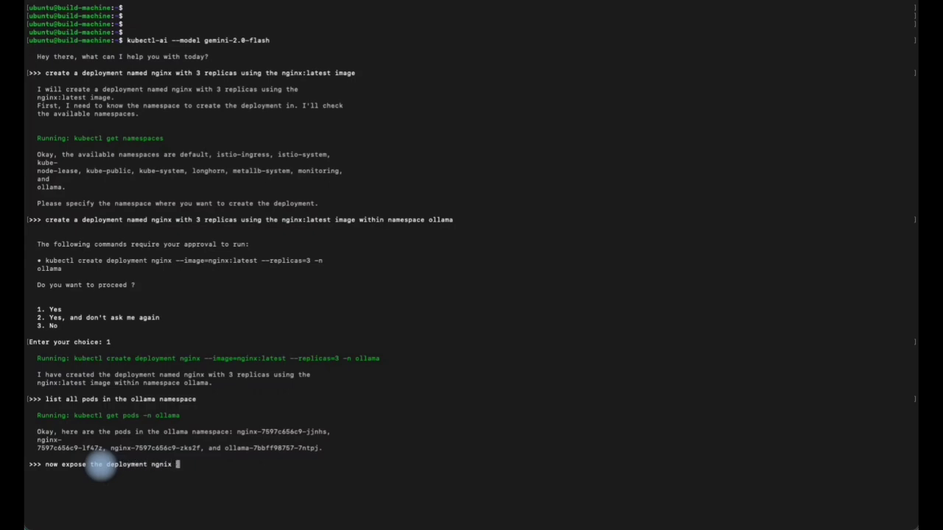
{"action": "type", "text": "created"}
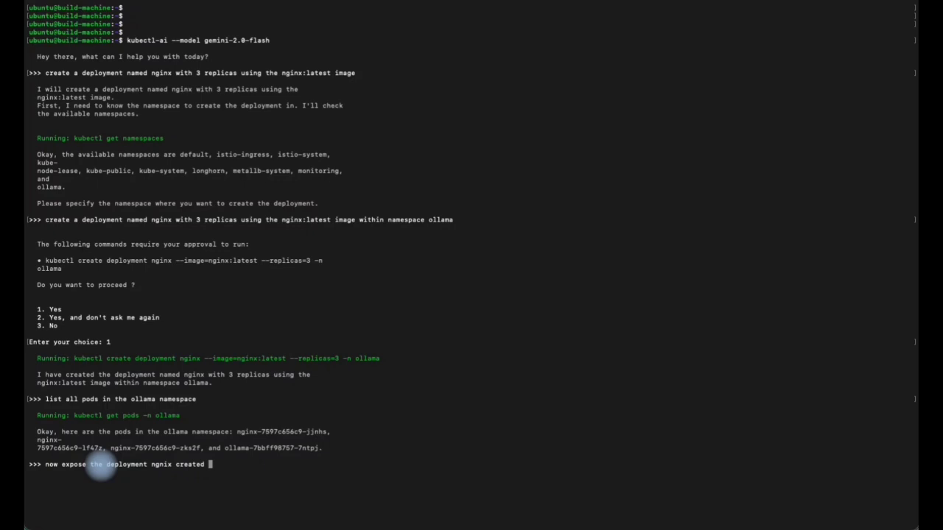
{"action": "key", "text": "enter"}
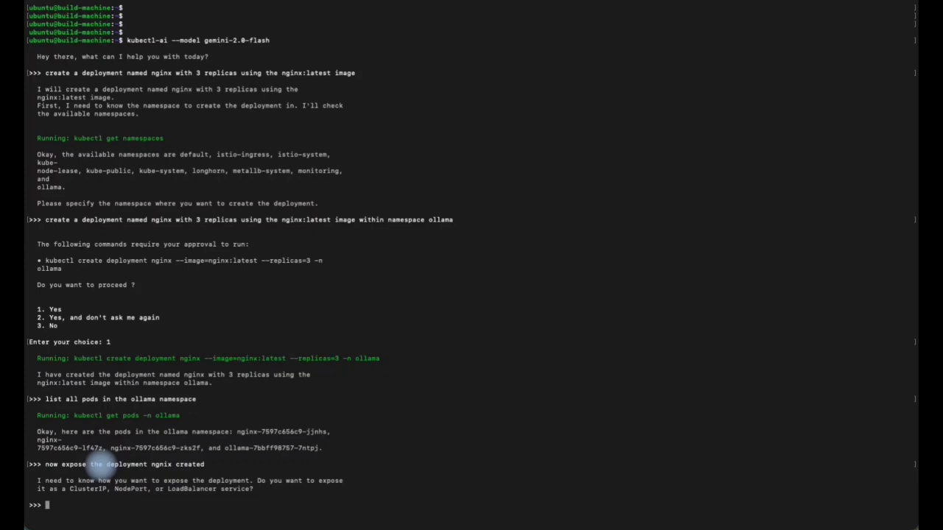
{"action": "mouse_move", "coordinate": [243, 489]}
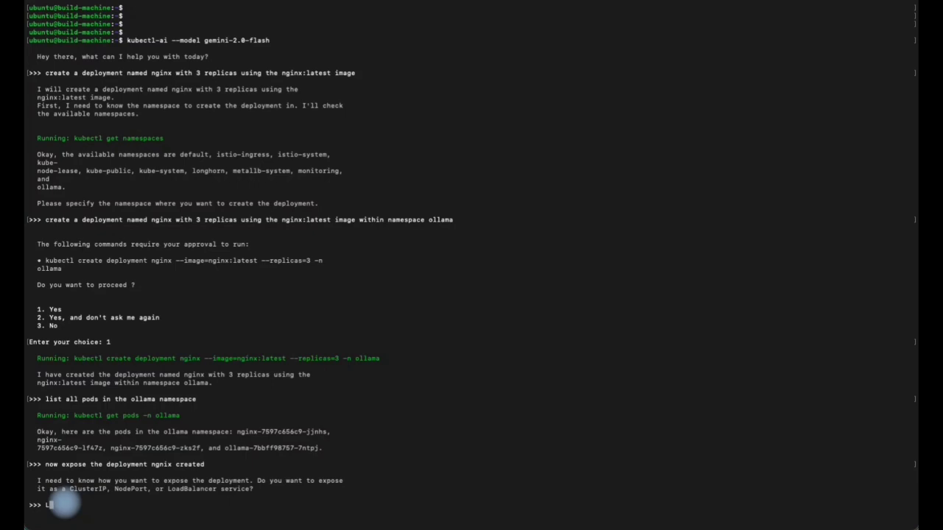
{"action": "type", "text": "oadBalancer"}
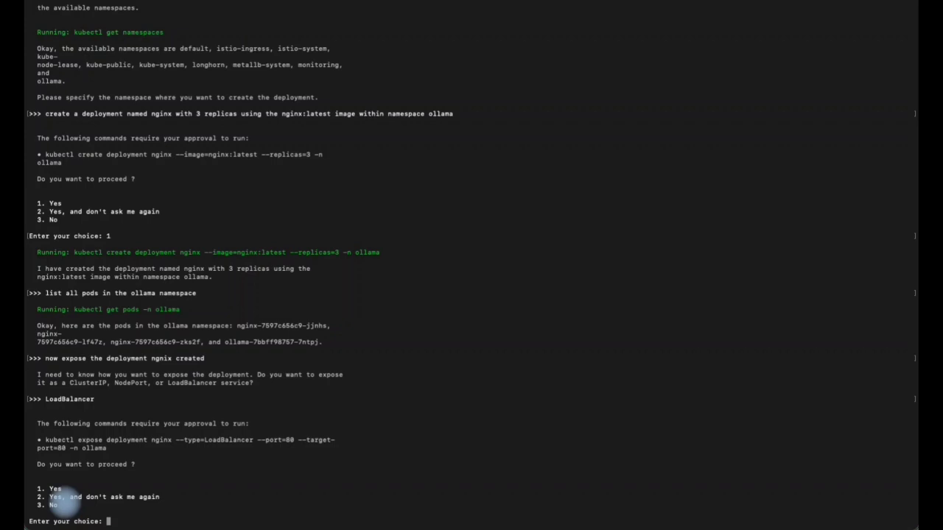
{"action": "type", "text": "1"}
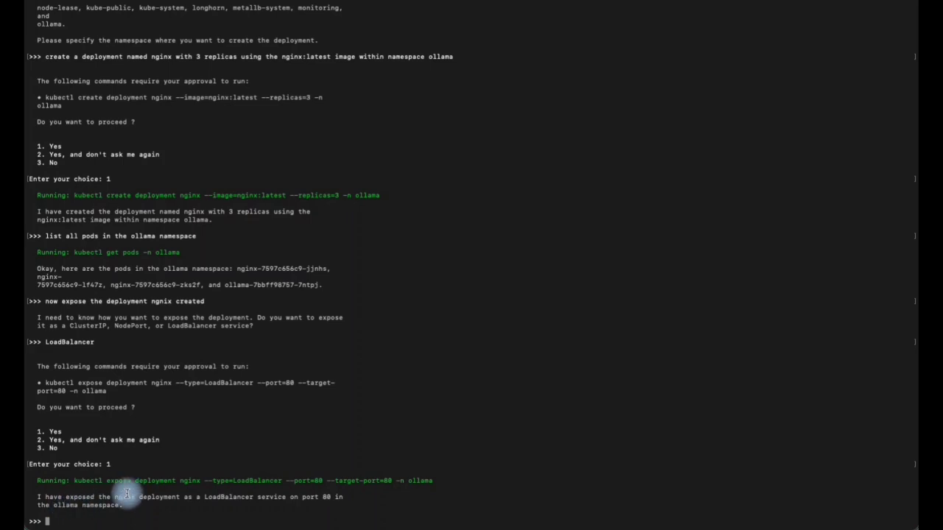
{"action": "left_click_drag", "start_coordinate": [125, 497], "coordinate": [206, 505]}
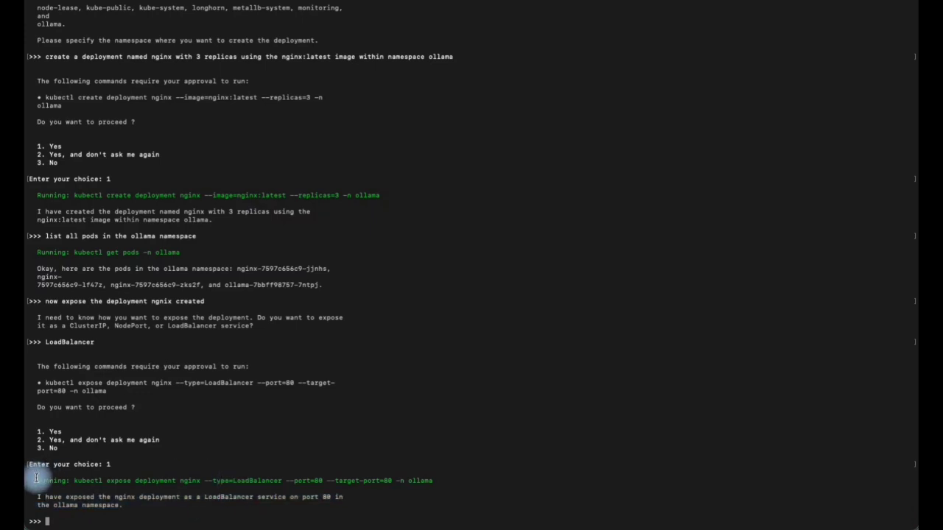
{"action": "left_click_drag", "start_coordinate": [37, 480], "coordinate": [433, 481]}
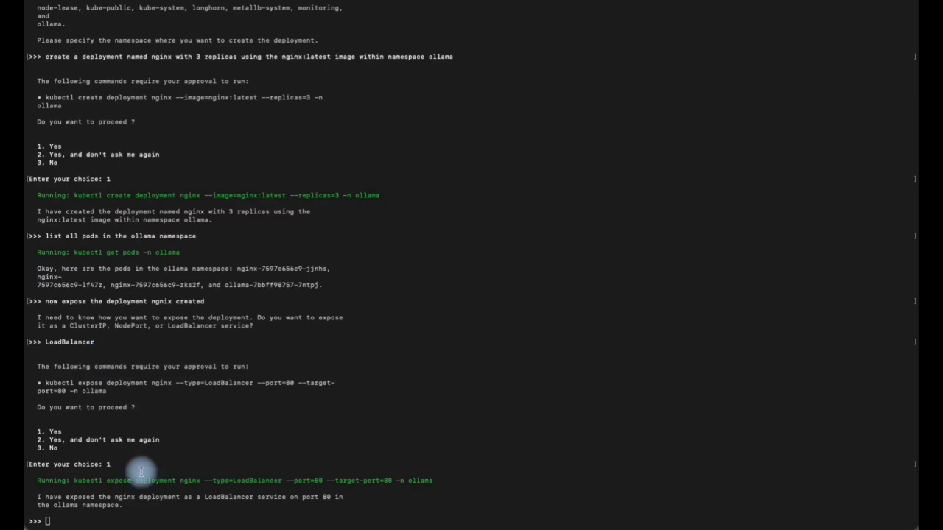
Step: Ask kubectl-ai to scale the nginx deployment down to 1 replica
{"action": "type", "text": "n"}
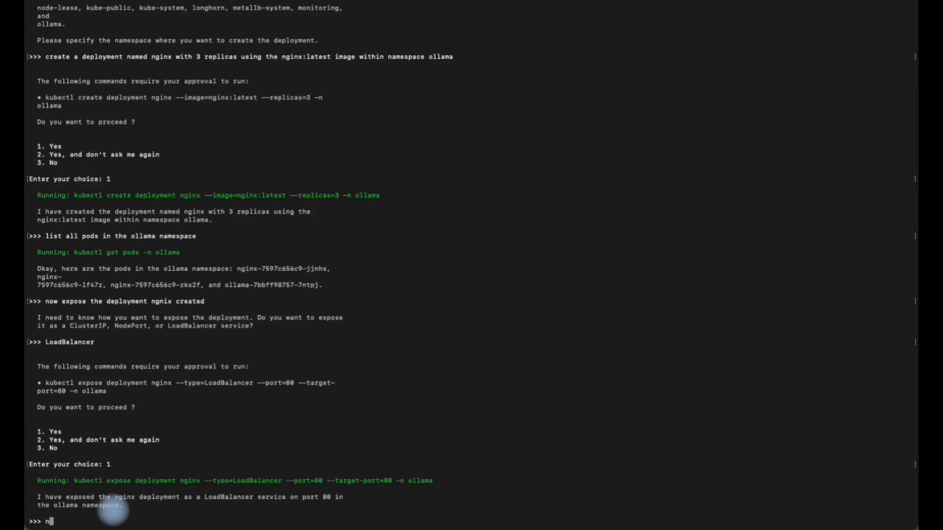
{"action": "type", "text": "ow"}
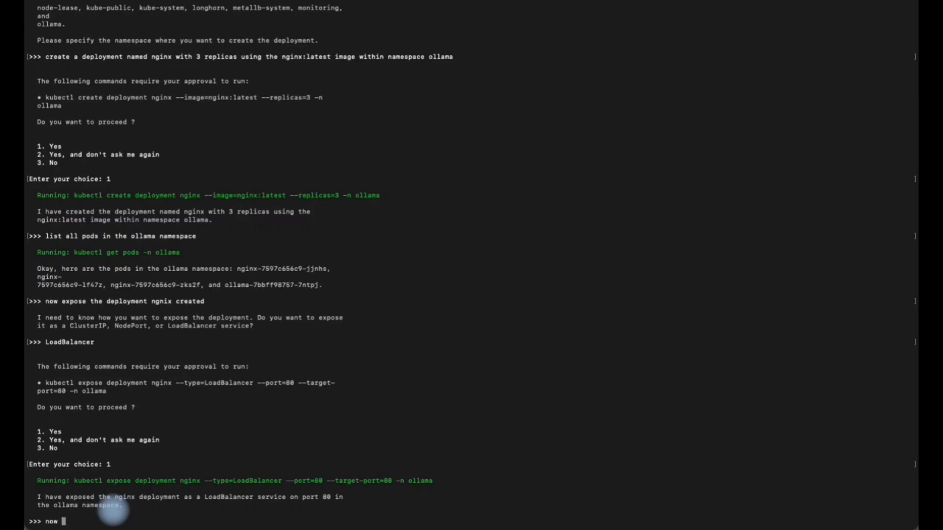
{"action": "type", "text": "scale"}
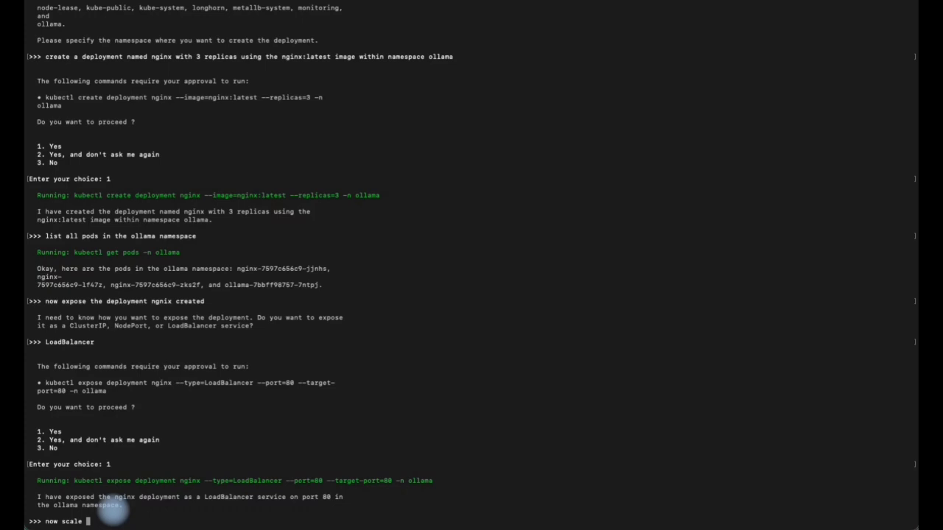
{"action": "type", "text": "down"}
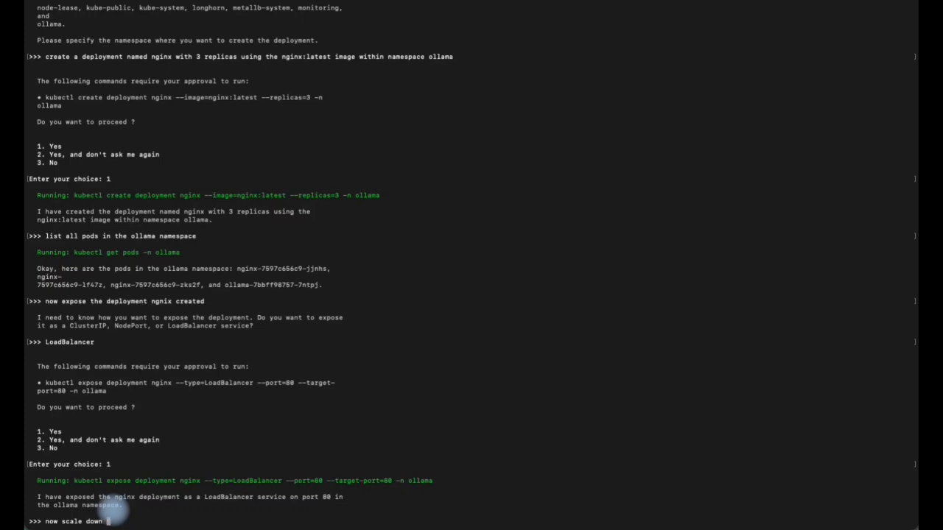
{"action": "type", "text": "the"}
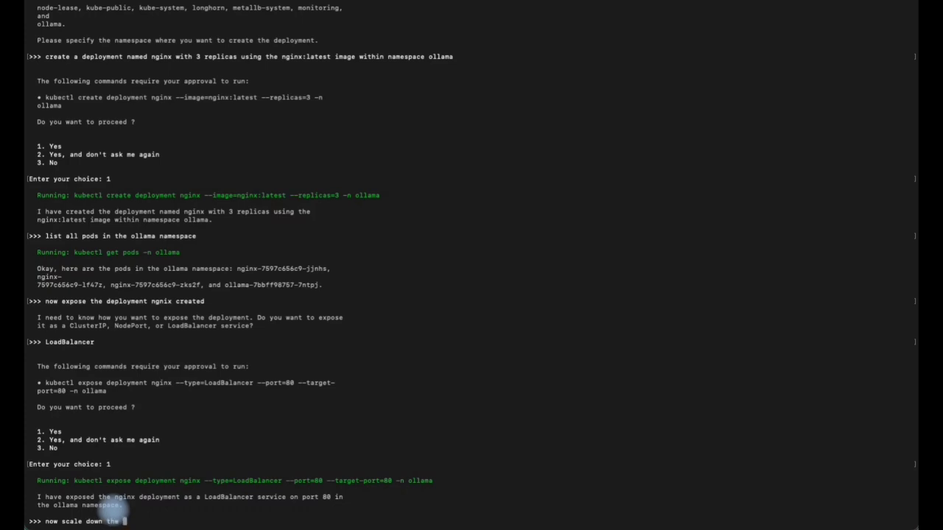
{"action": "type", "text": "deployment"}
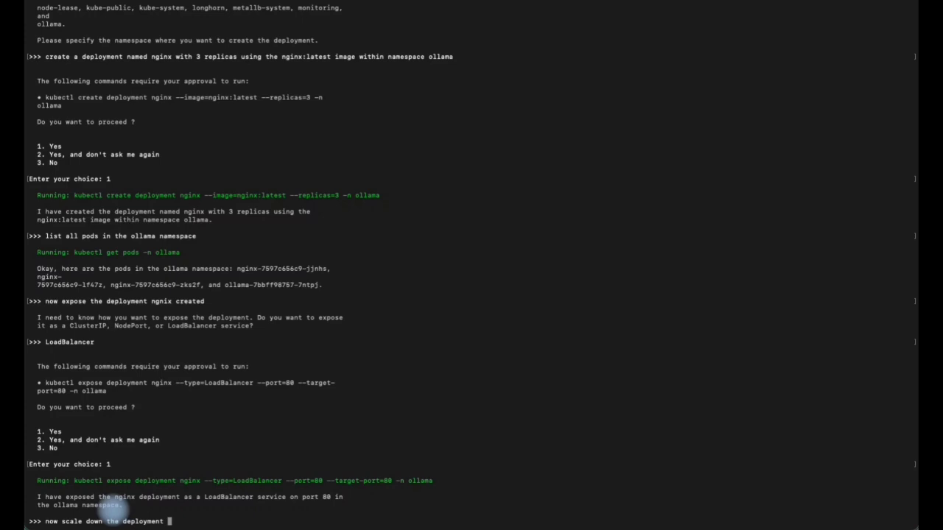
{"action": "type", "text": "pd"}
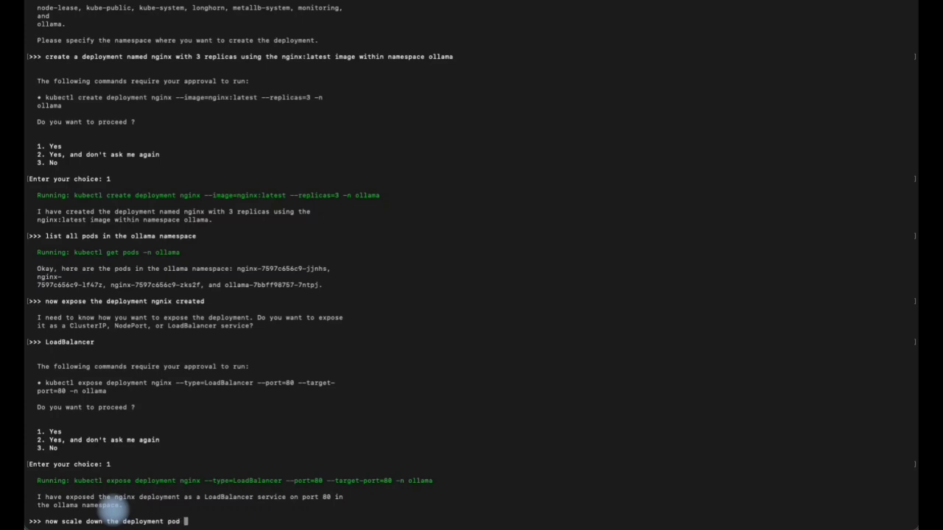
{"action": "type", "text": "named nginx to 1"}
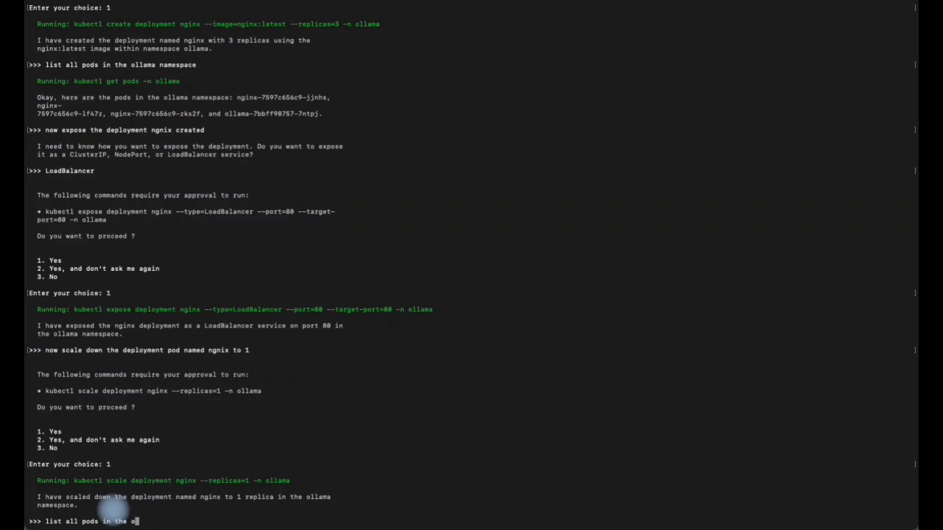
Step: Finish the 'list all pods in the ollama namespace' request, showing one nginx pod plus ollama
{"action": "type", "text": "llama"}
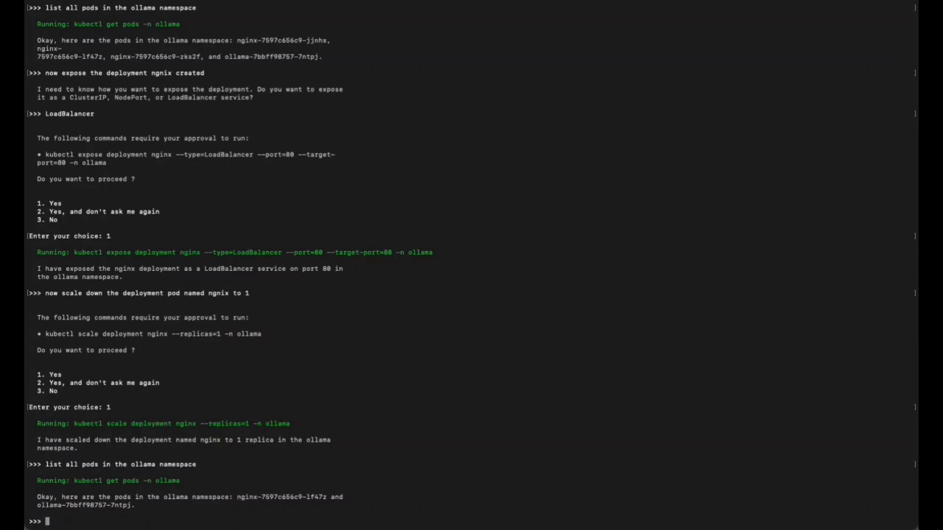
{"action": "mouse_move", "coordinate": [334, 390]}
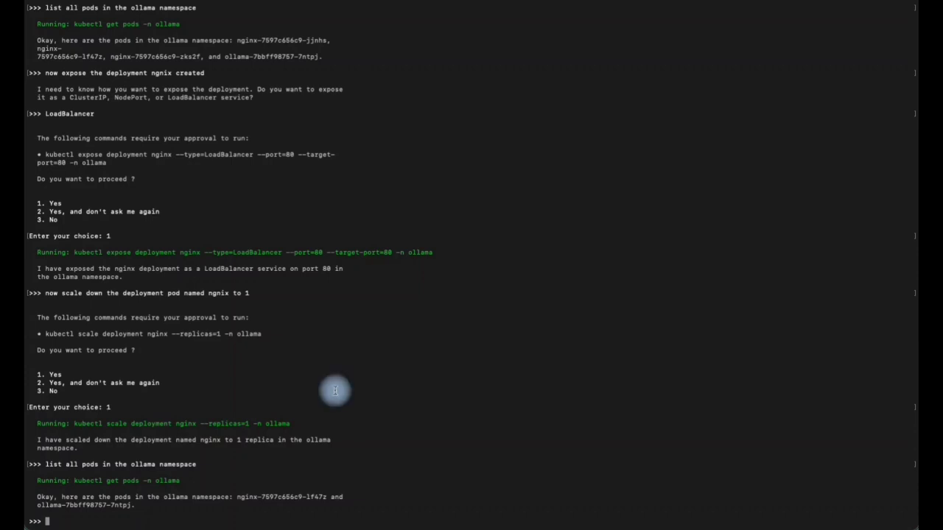